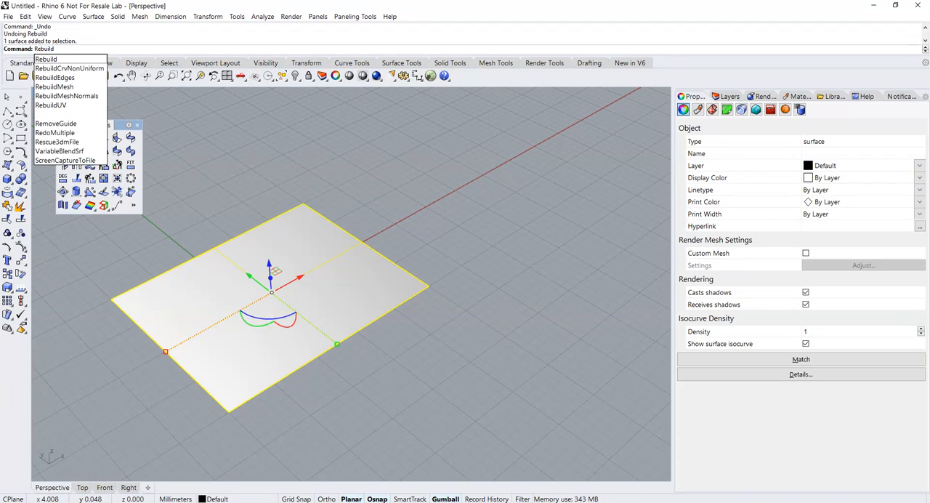
Rebuild the flat surface with 4 by 4 control points at degree 3.
{"action": "left_click", "coordinate": [47, 58]}
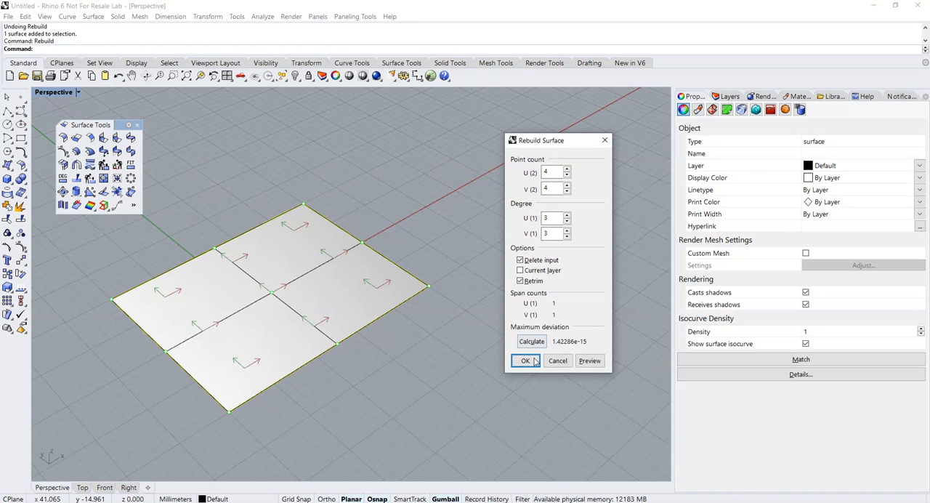
{"action": "left_click", "coordinate": [526, 360]}
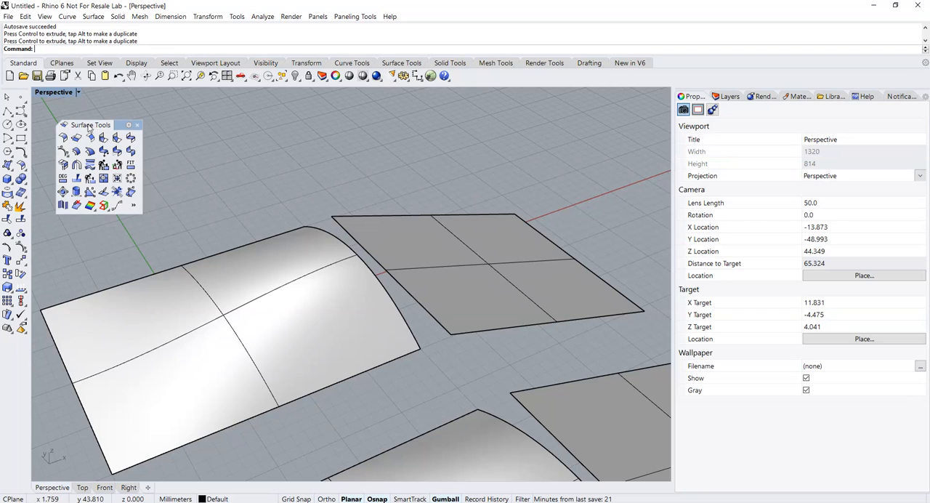
{"action": "mouse_move", "coordinate": [116, 152]}
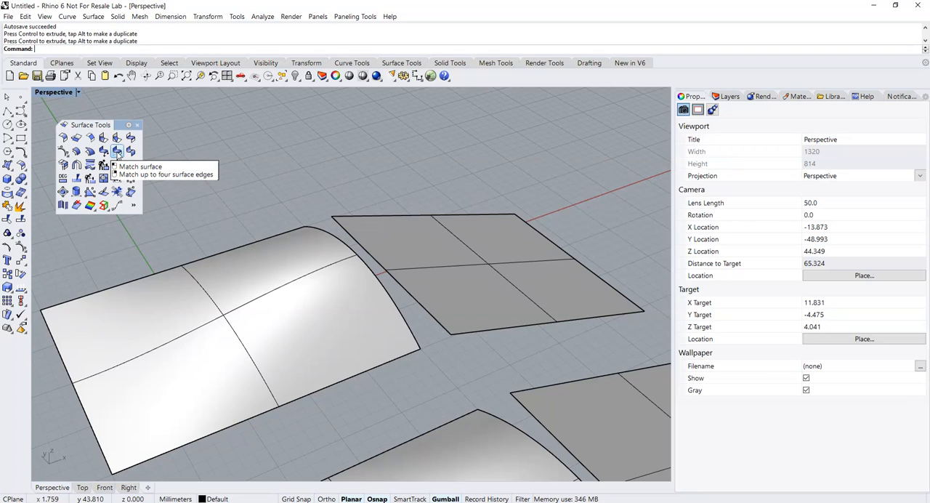
Match the flat surface's edge to the arched surface's edge with Position continuity.
{"action": "left_click", "coordinate": [116, 152]}
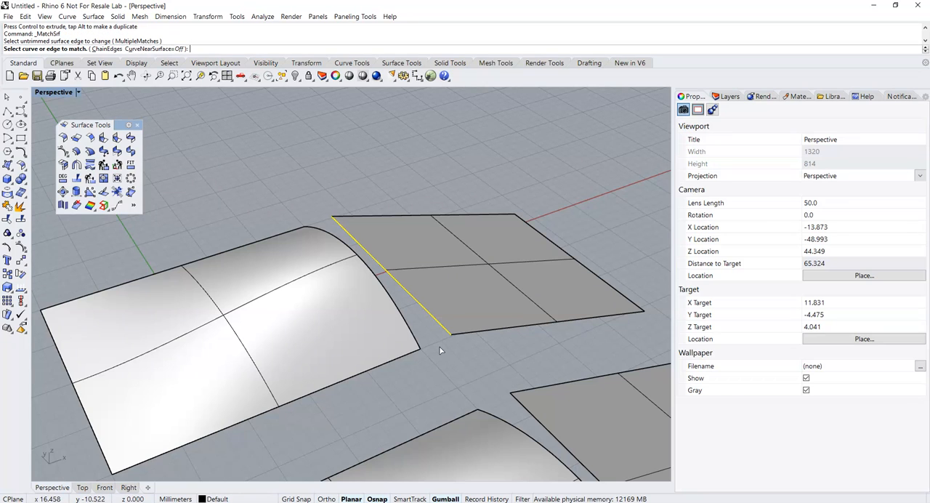
{"action": "mouse_move", "coordinate": [380, 276]}
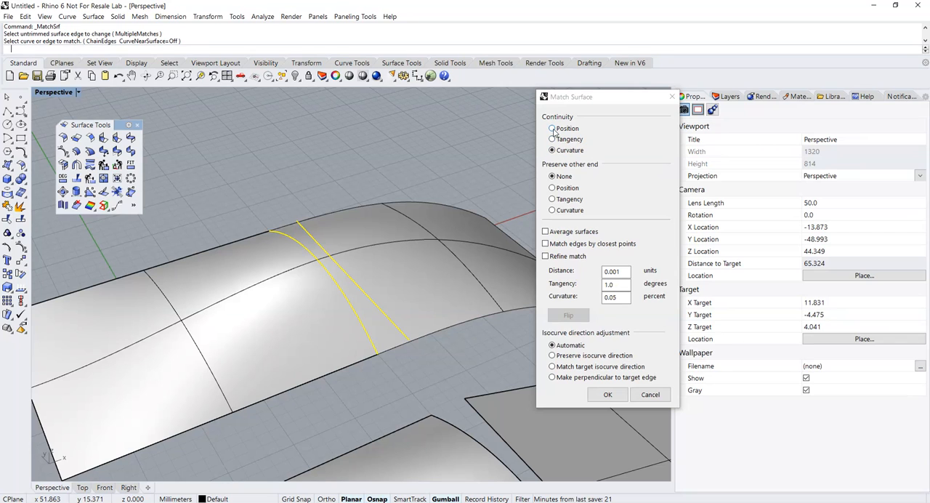
{"action": "left_click", "coordinate": [552, 128]}
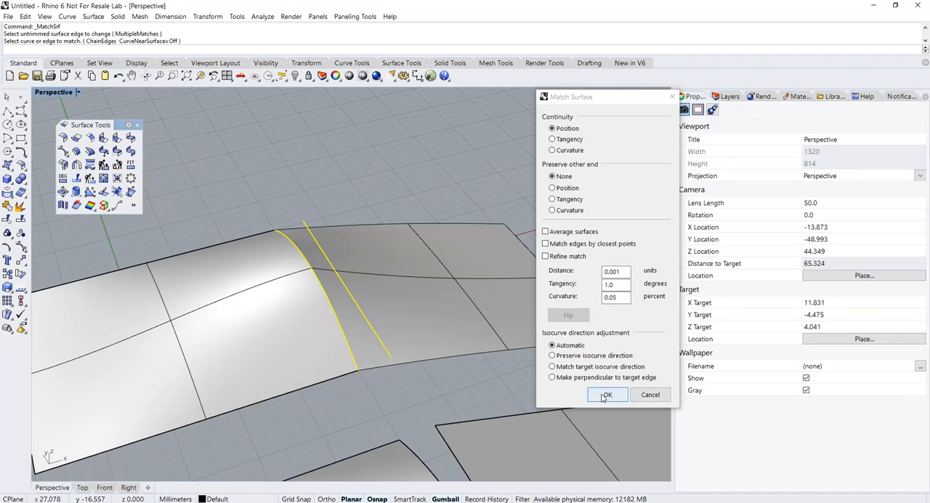
{"action": "left_click", "coordinate": [606, 394]}
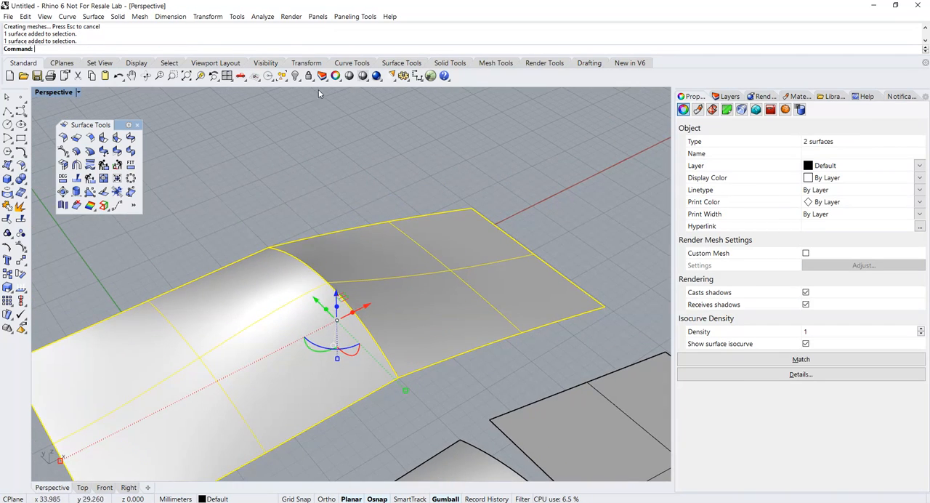
Run Zebra analysis on the position-matched pair from Analyze > Surface.
{"action": "left_click", "coordinate": [261, 16]}
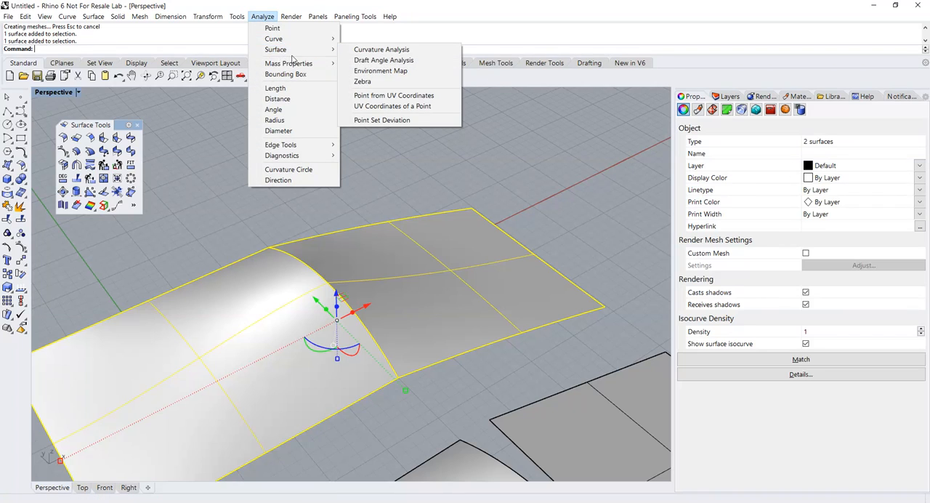
{"action": "left_click", "coordinate": [362, 80]}
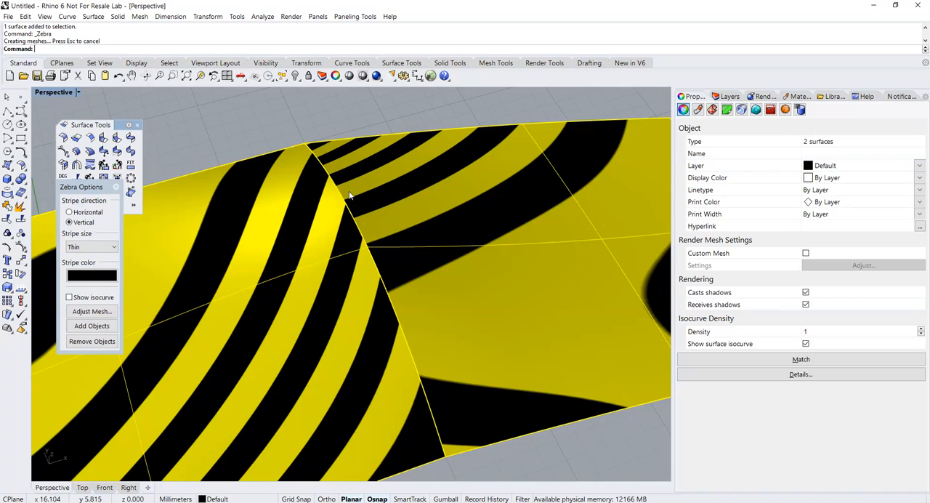
{"action": "mouse_move", "coordinate": [356, 206]}
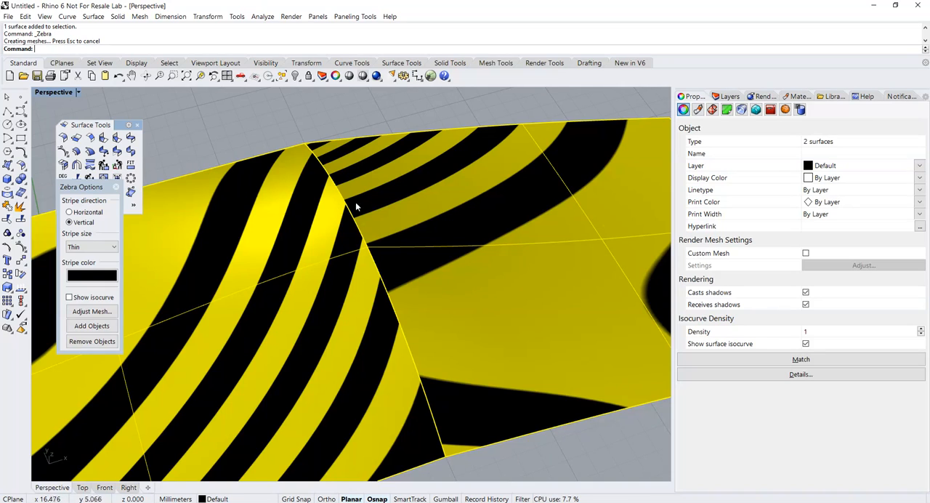
{"action": "mouse_move", "coordinate": [352, 230]}
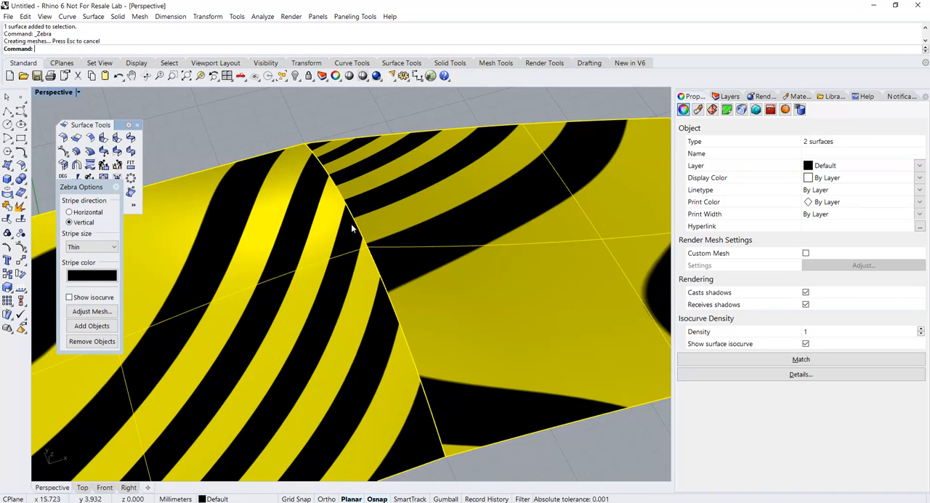
{"action": "mouse_move", "coordinate": [362, 207]}
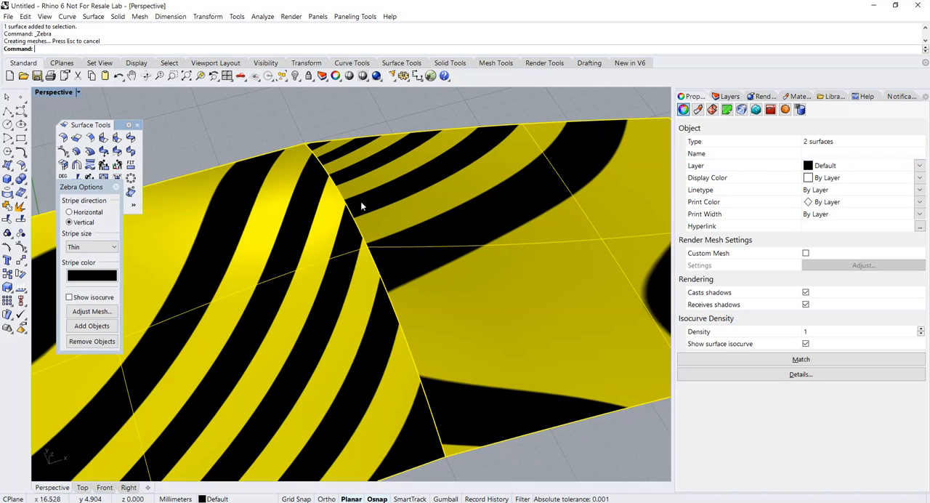
{"action": "mouse_move", "coordinate": [386, 263]}
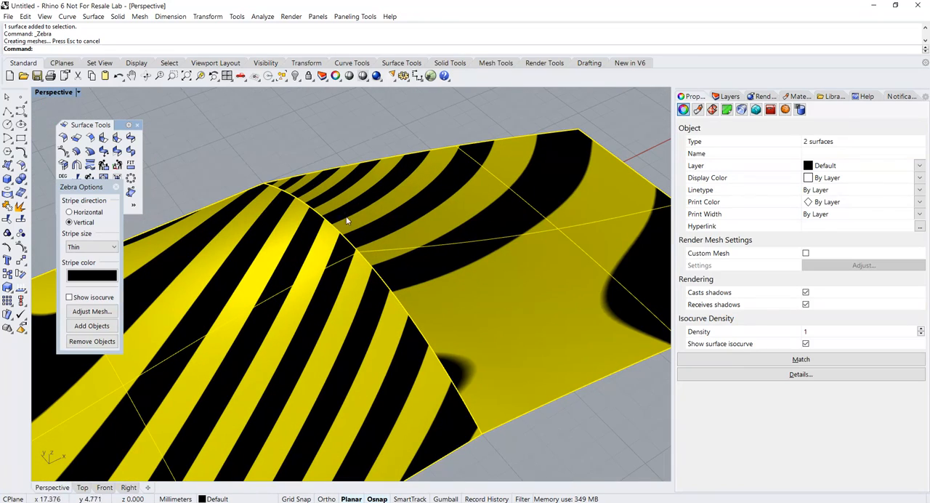
{"action": "mouse_move", "coordinate": [327, 225]}
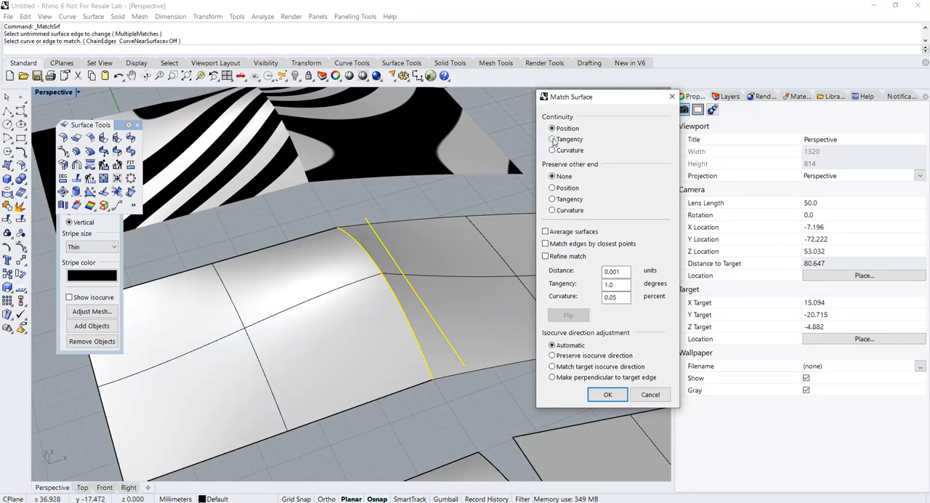
Apply the Tangency continuity match to the second surface pair.
{"action": "left_click", "coordinate": [607, 394]}
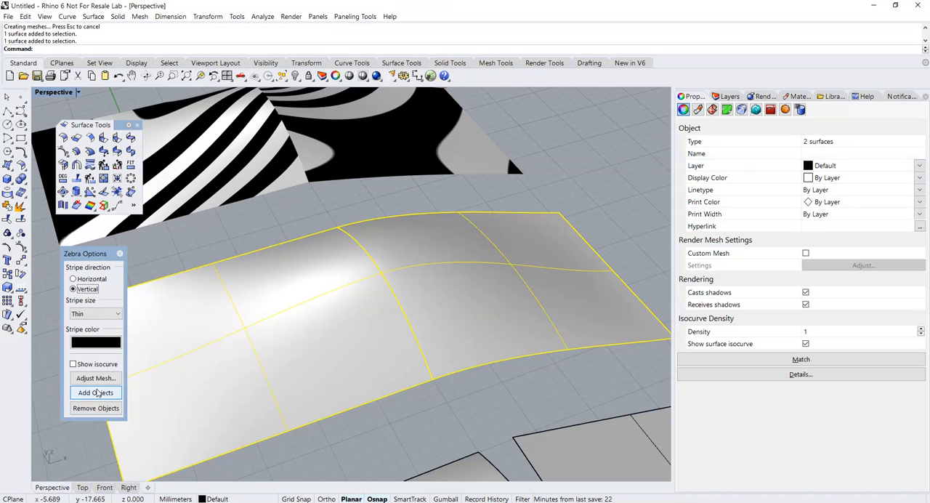
Add the tangency-matched pair to the zebra analysis via Add Objects.
{"action": "left_click", "coordinate": [96, 393]}
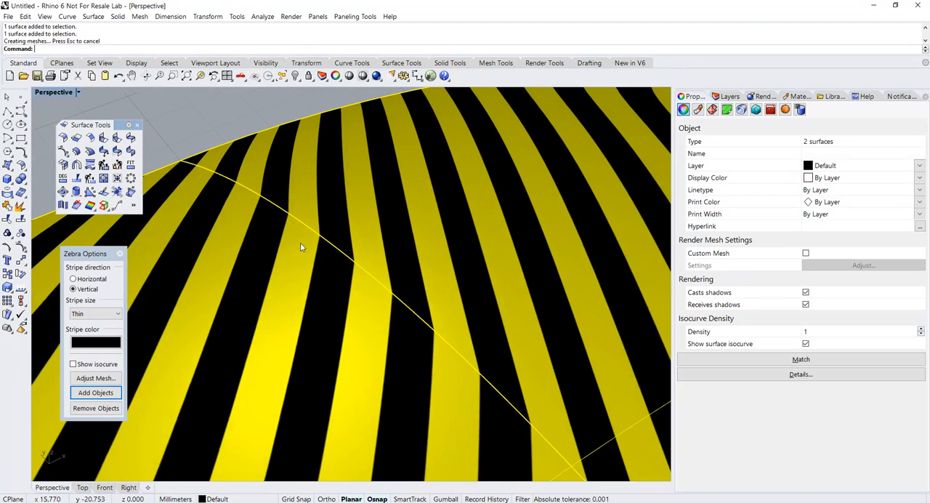
{"action": "mouse_move", "coordinate": [365, 275]}
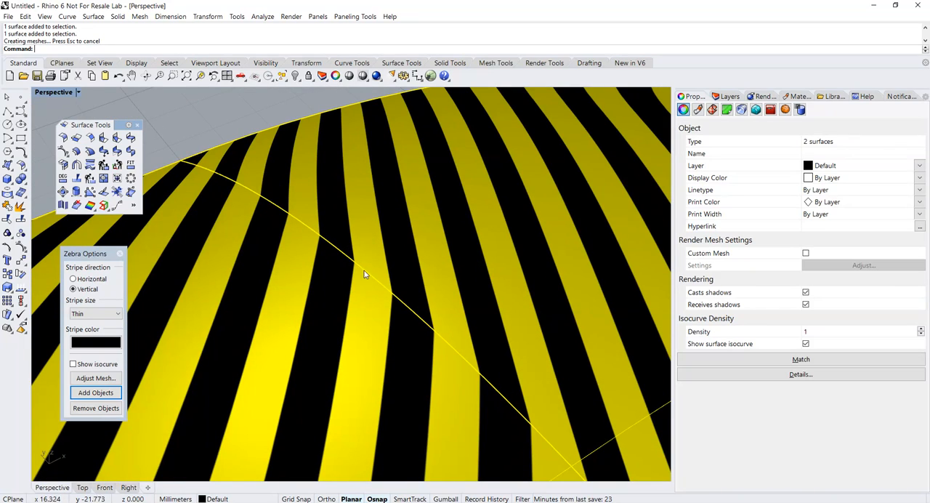
{"action": "mouse_move", "coordinate": [402, 309]}
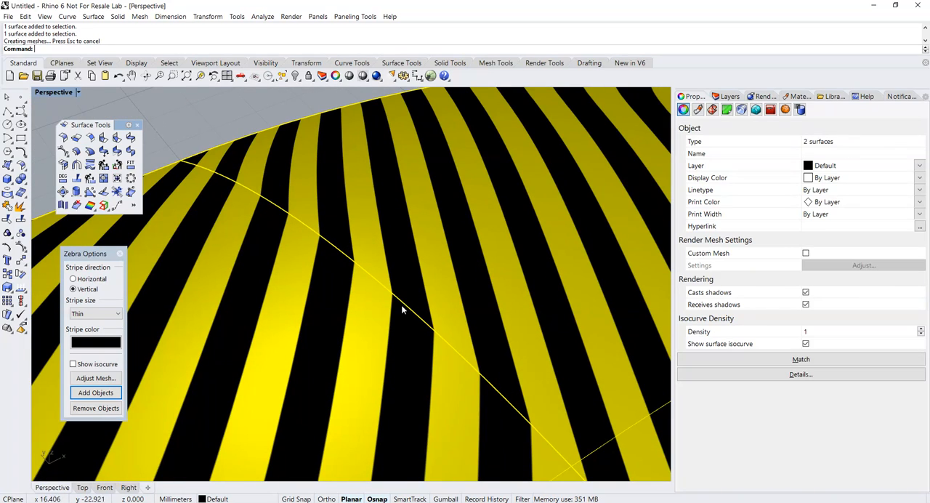
{"action": "mouse_move", "coordinate": [398, 258]}
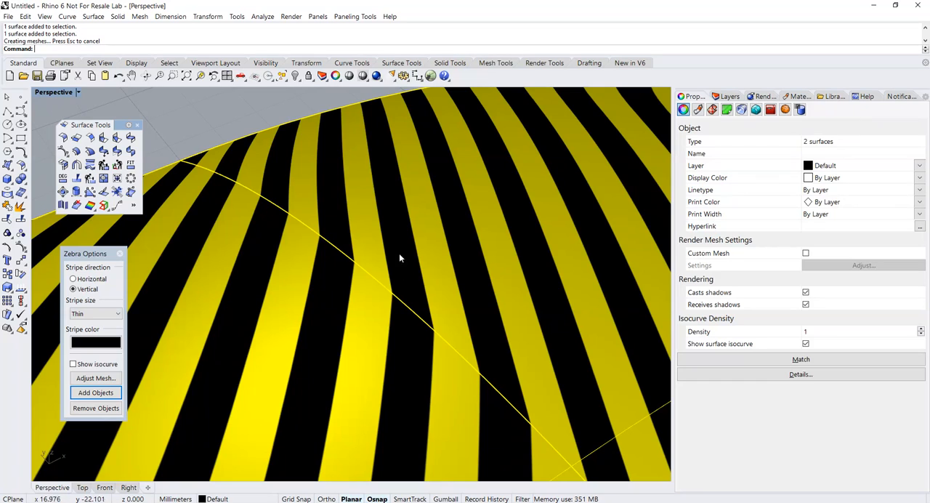
{"action": "mouse_move", "coordinate": [415, 314]}
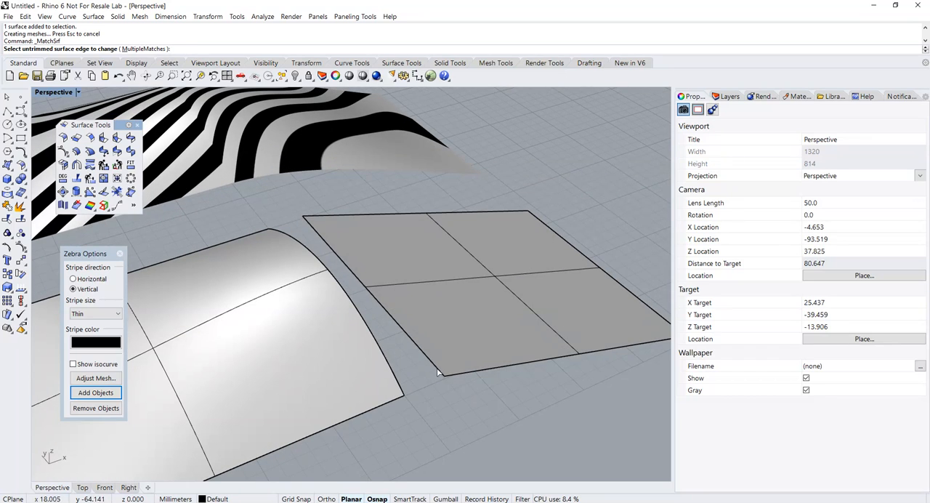
Match the third flat surface to the arch edge with Curvature continuity.
{"action": "left_click", "coordinate": [436, 375]}
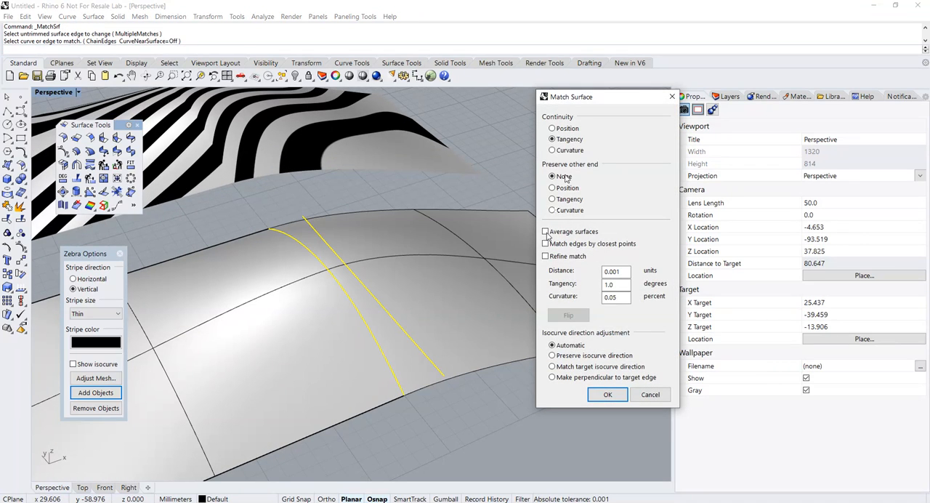
{"action": "left_click", "coordinate": [552, 151]}
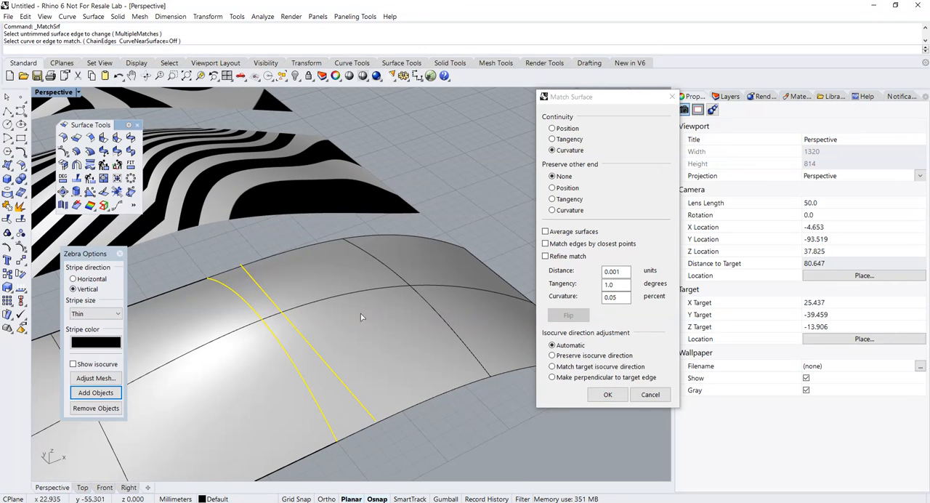
{"action": "left_click", "coordinate": [607, 394]}
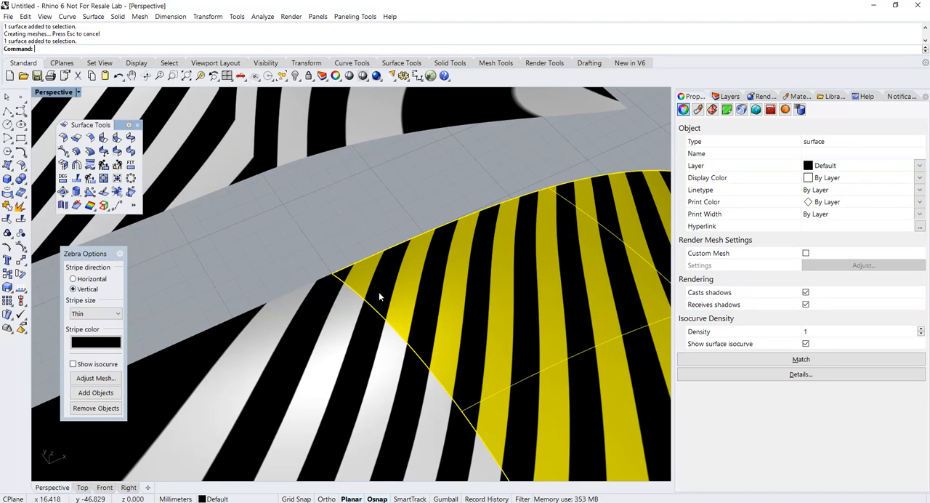
{"action": "mouse_move", "coordinate": [369, 317]}
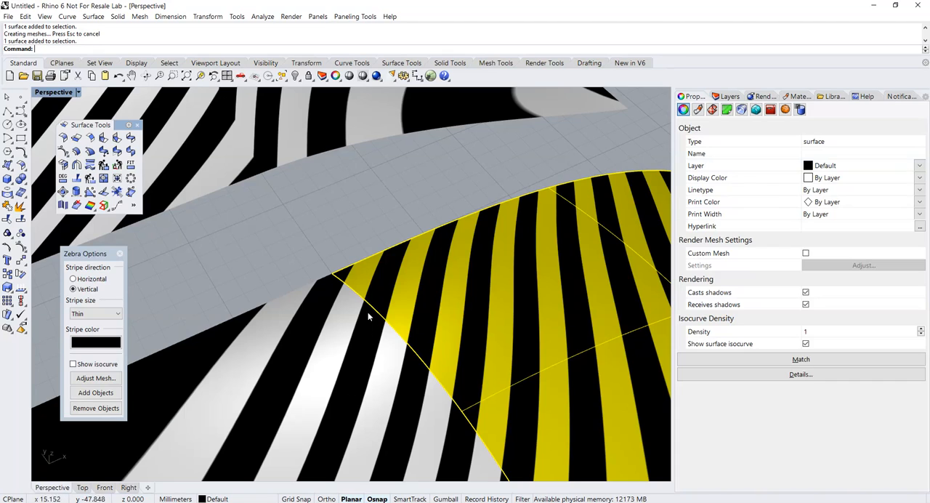
{"action": "mouse_move", "coordinate": [356, 412]}
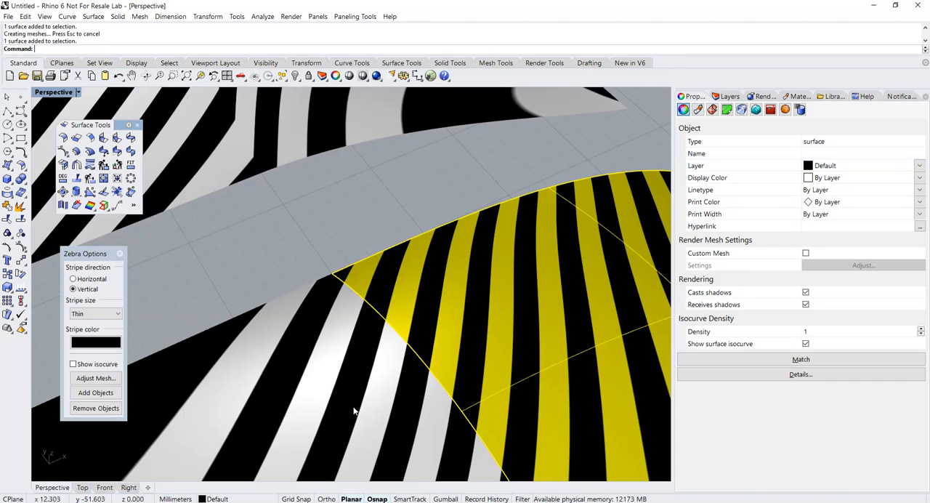
{"action": "mouse_move", "coordinate": [360, 405]}
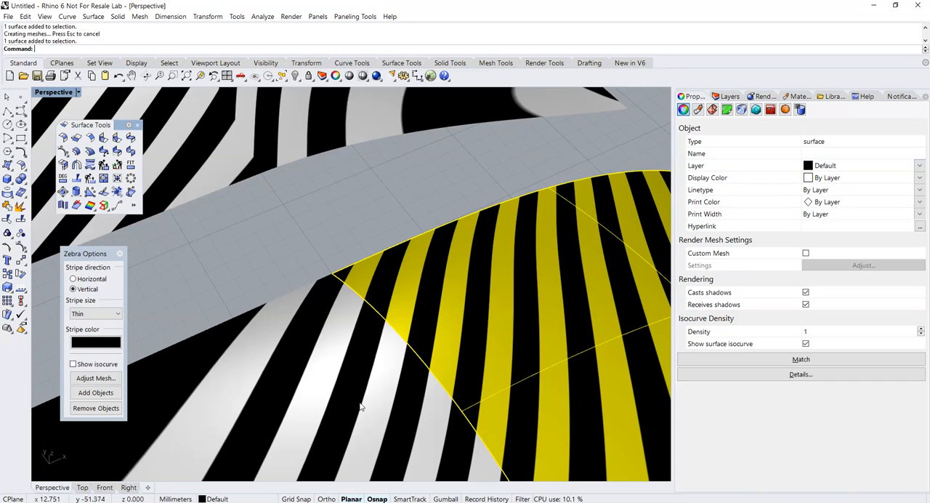
{"action": "mouse_move", "coordinate": [364, 366]}
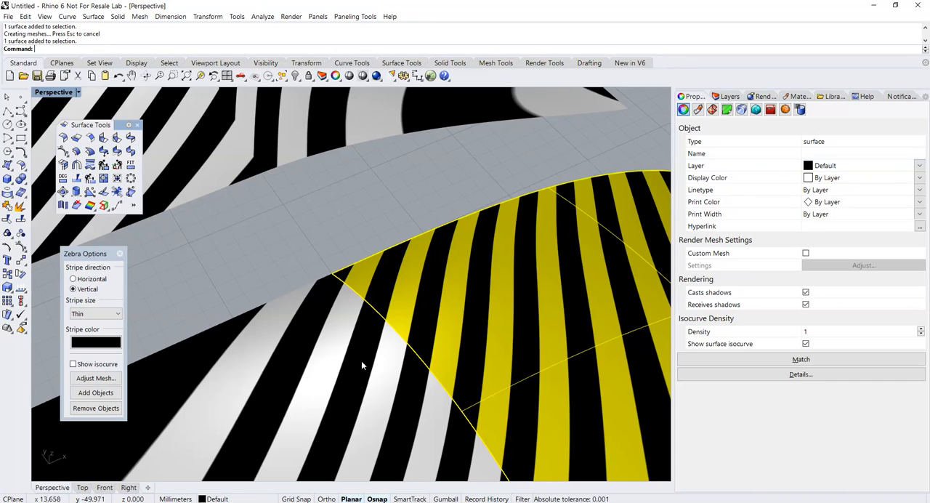
{"action": "mouse_move", "coordinate": [426, 334]}
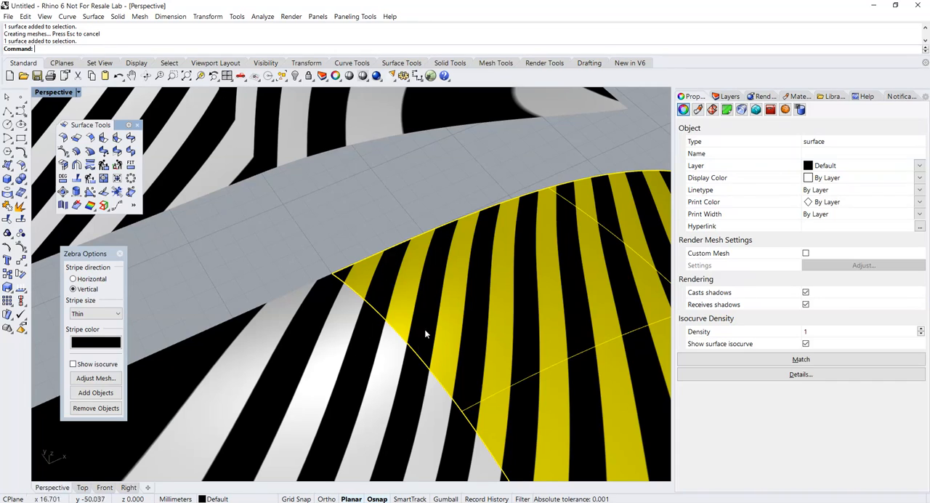